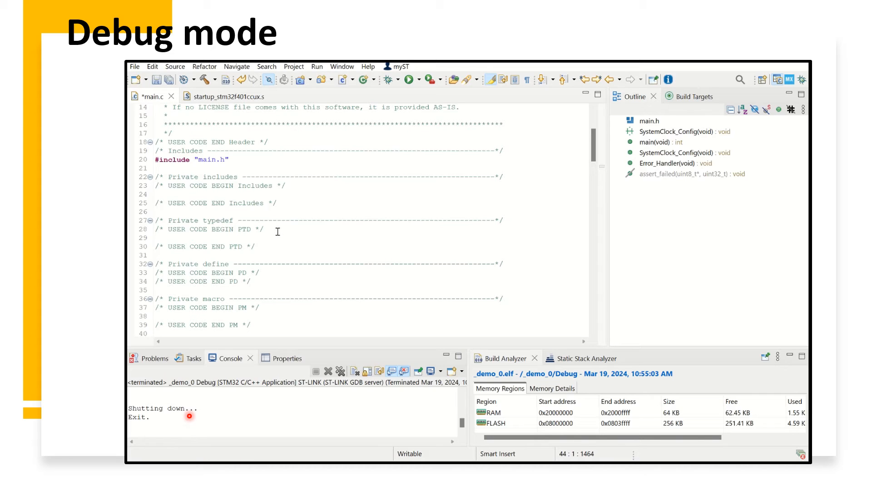
mouse_move(150, 165)
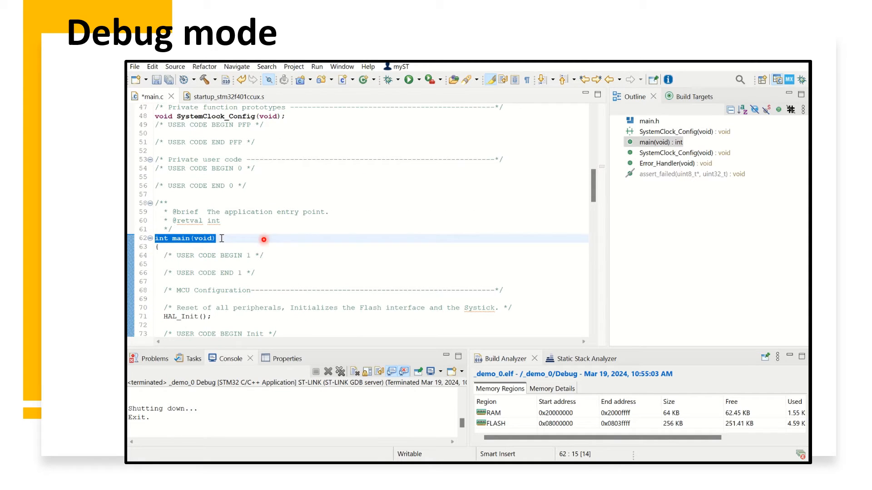
mouse_move(519, 296)
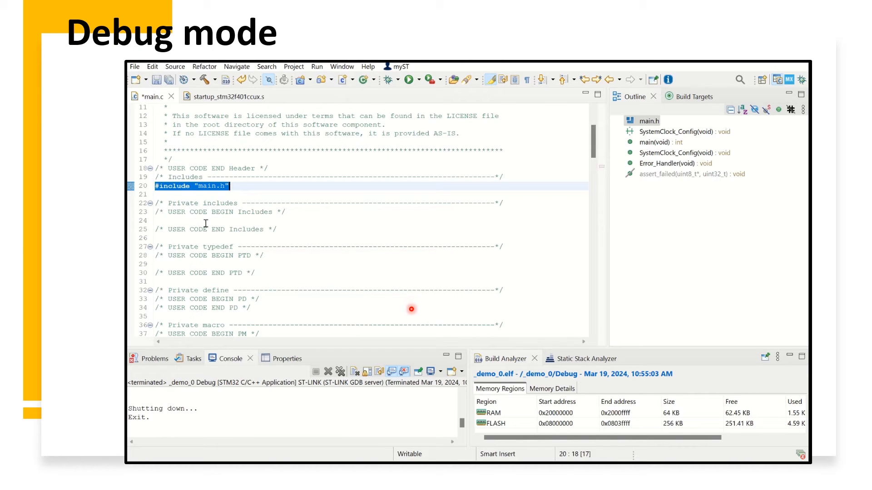
- Declare int x=0; on line 44 between USER CODE BEGIN PV and END PV
scroll(down, 3)
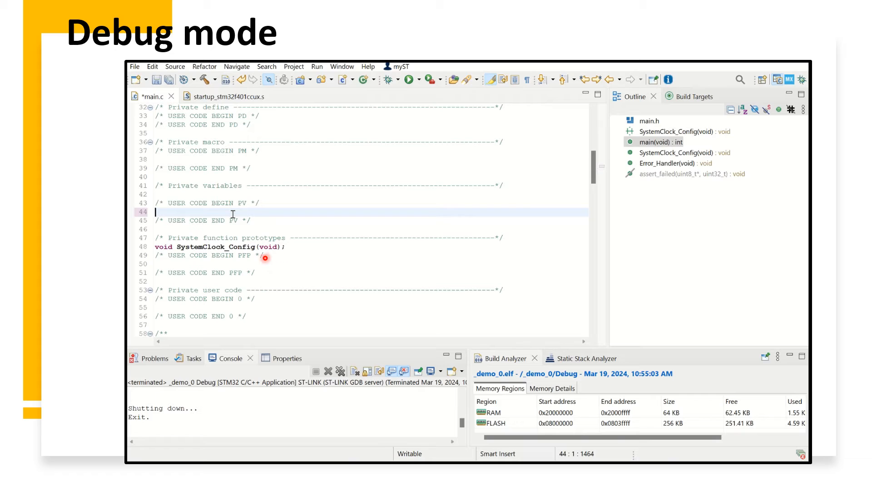
text(x)
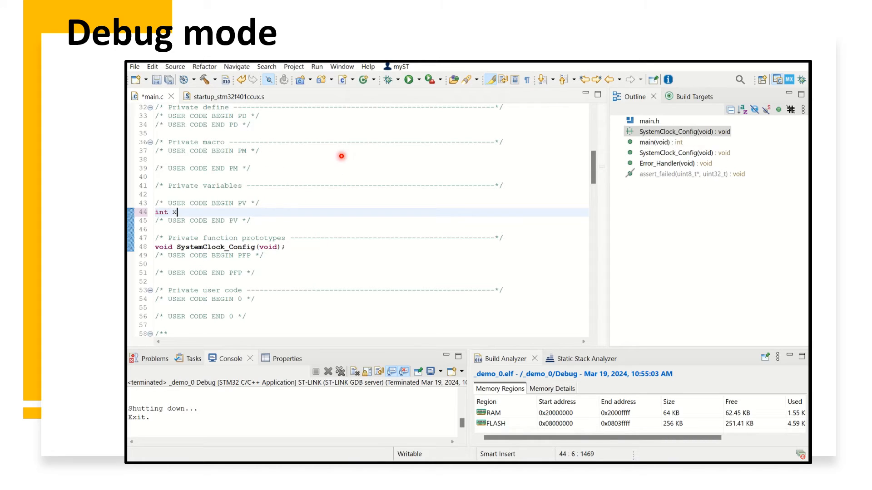
text(=0;)
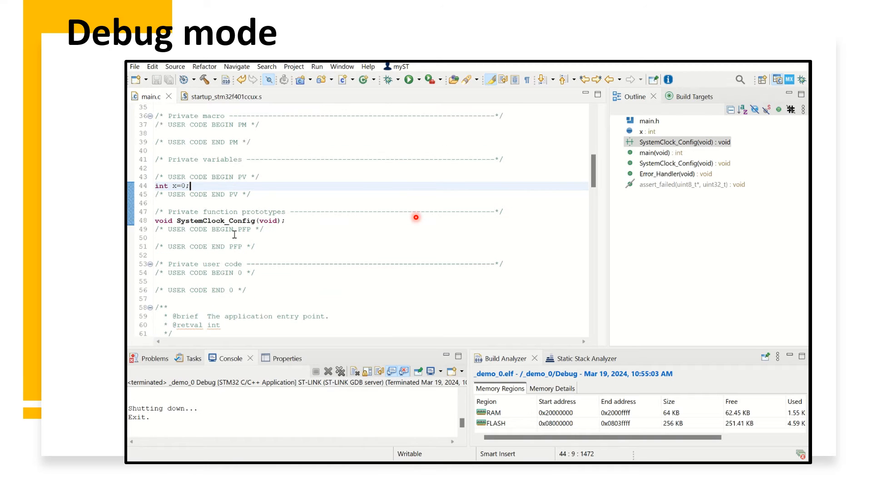
scroll(down, 3)
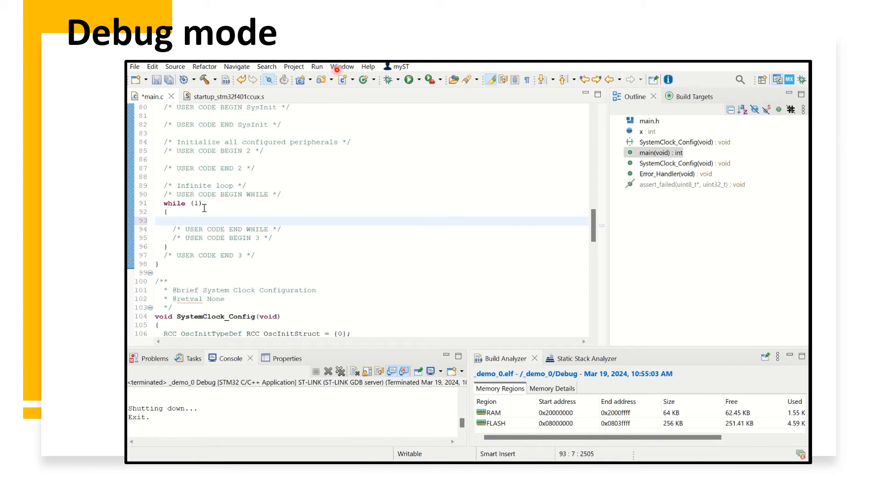
- Add x++; on the empty line inside the while(1) loop
text(x++;)
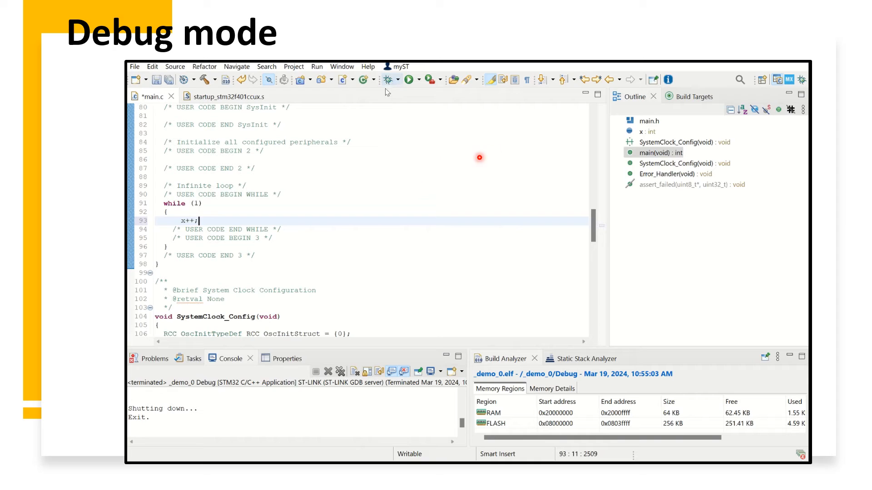
mouse_move(390, 80)
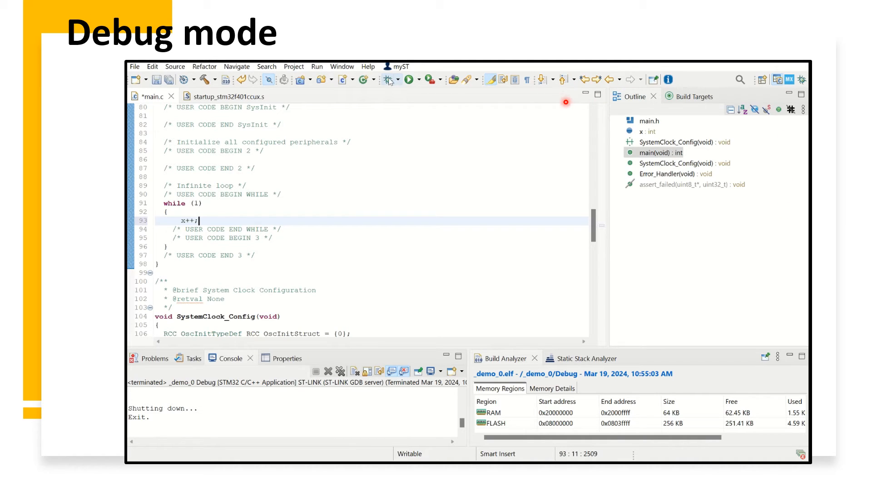
- Build with 0 errors and launch a debug session halted at HAL_Init()
click(409, 80)
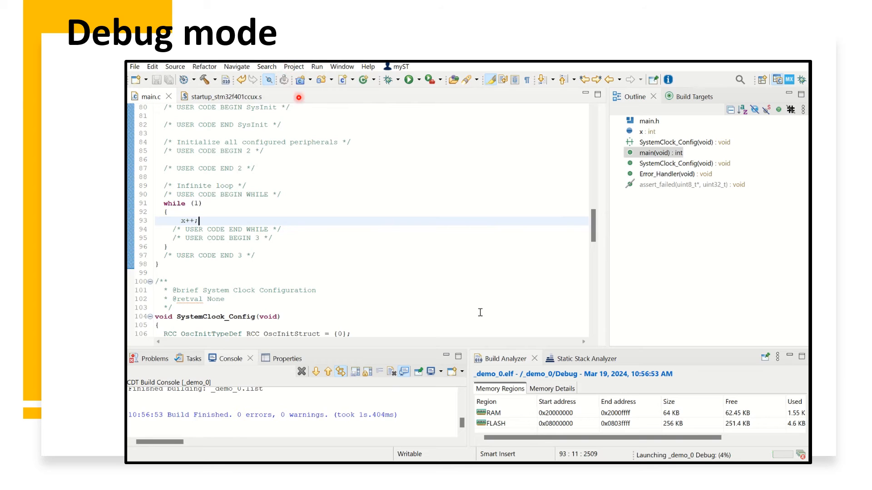
click(411, 80)
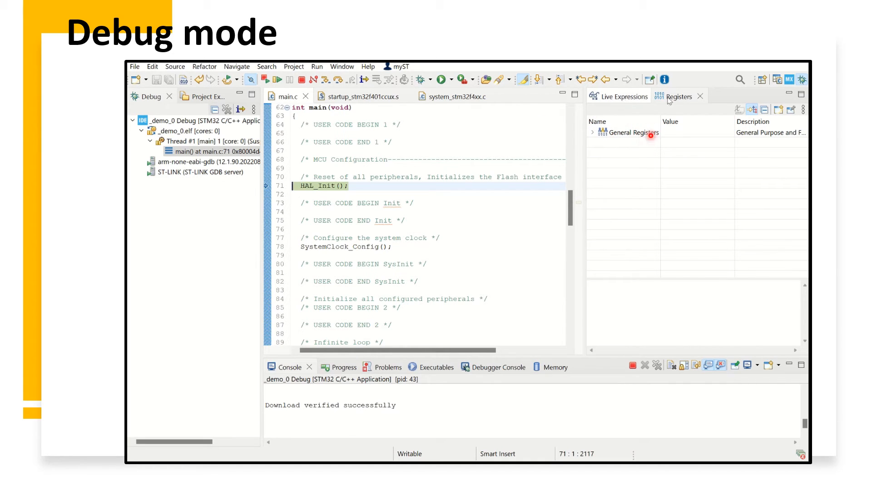
mouse_move(631, 109)
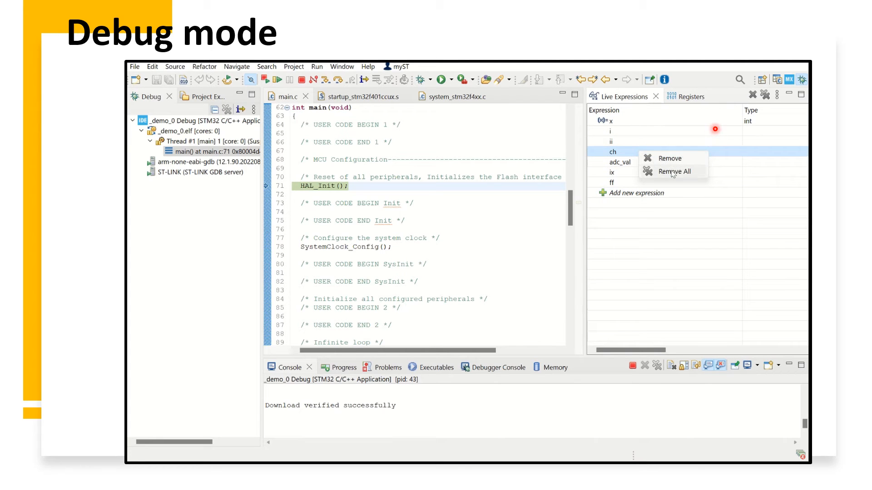
- Remove all old watch expressions and reopen the Live Expressions view from Window > Show View
click(674, 171)
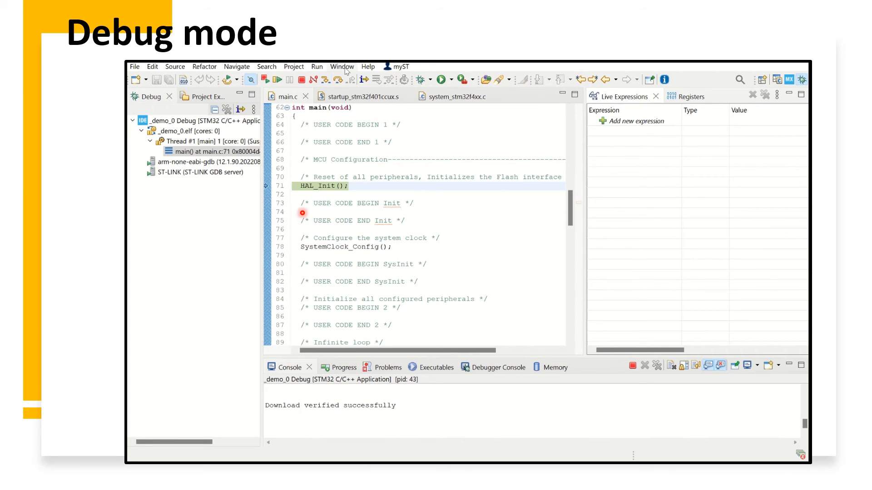
click(341, 66)
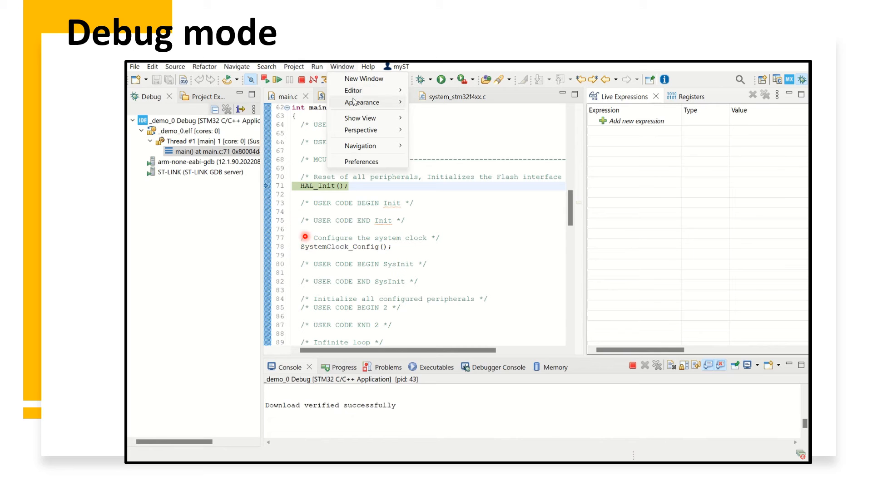
click(361, 118)
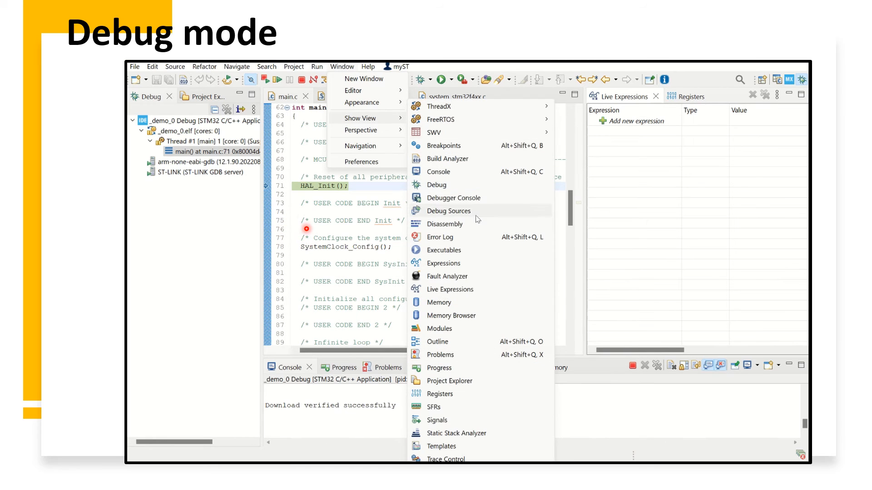
mouse_move(475, 293)
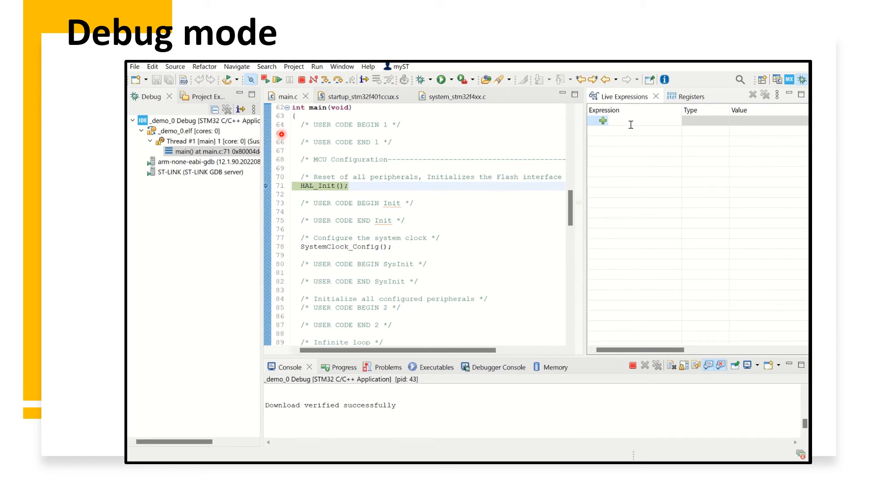
- Add x as a new live expression, showing type int and value 0
text(x)
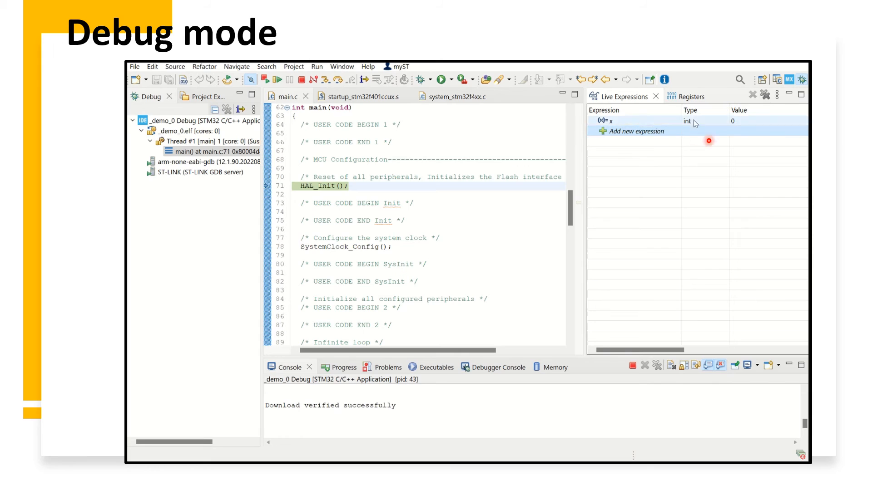
mouse_move(745, 124)
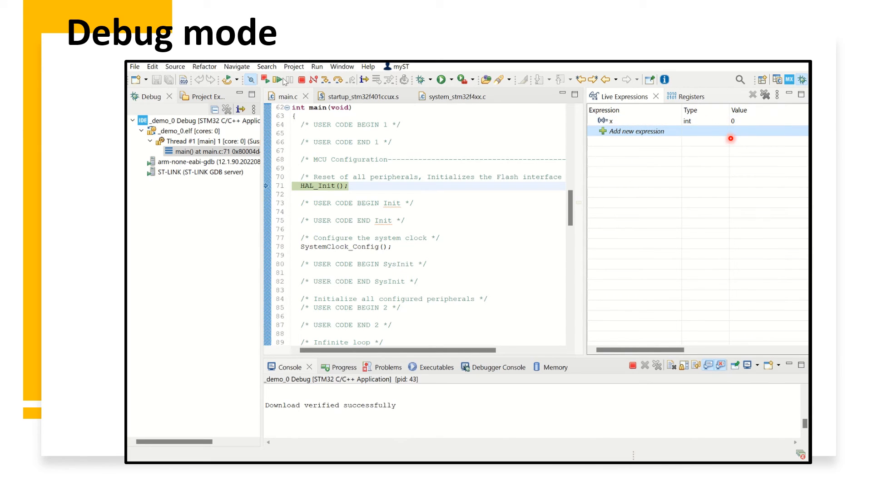
mouse_move(278, 80)
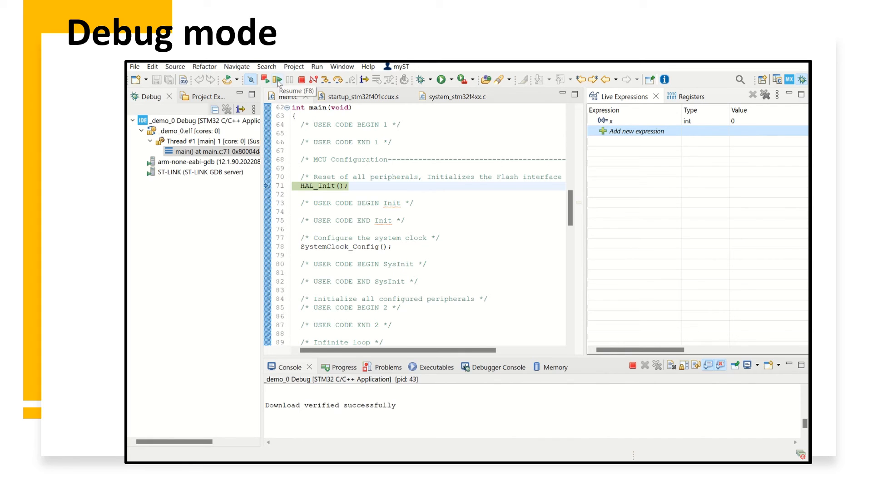
- Terminate the debug session and return to main.c in the editor
click(276, 80)
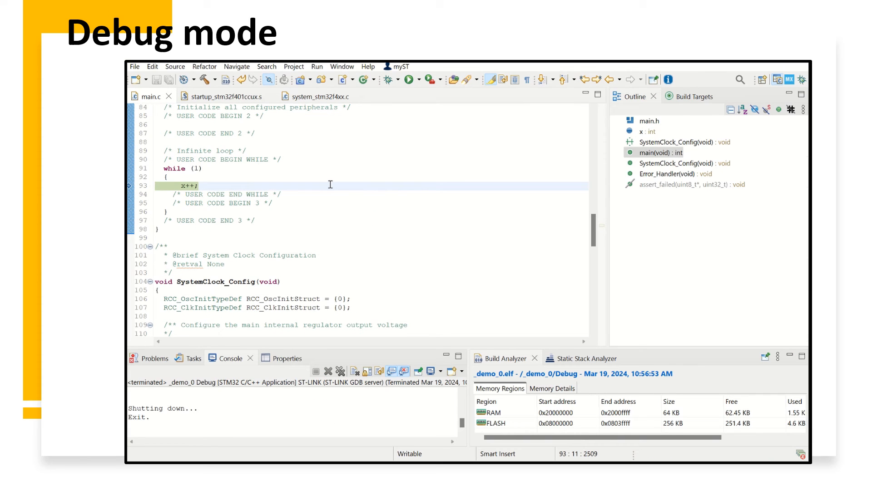
- Add if(x>1000){ x=0; } below x++; inside the while loop
text(if)
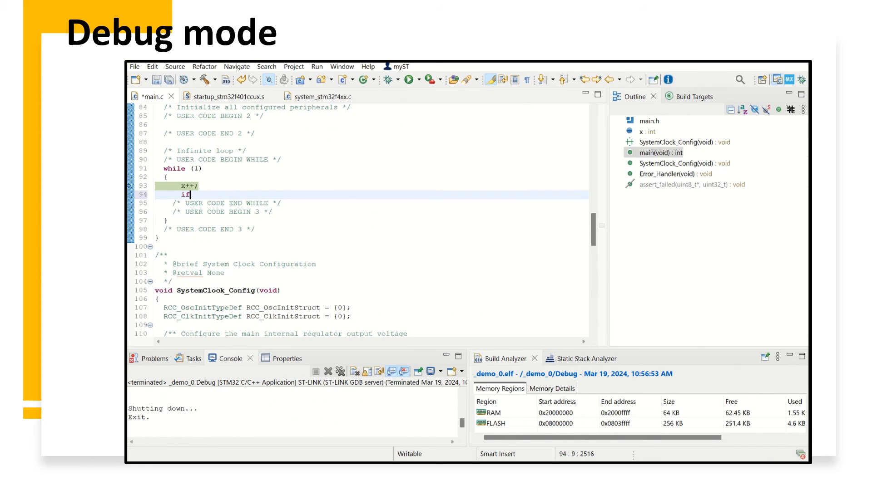
text((x)
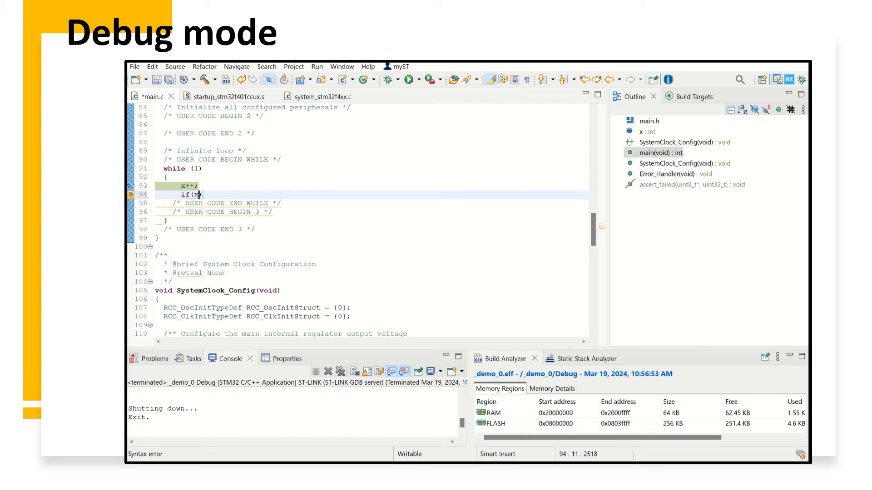
text(>1000)
text(x=0;)
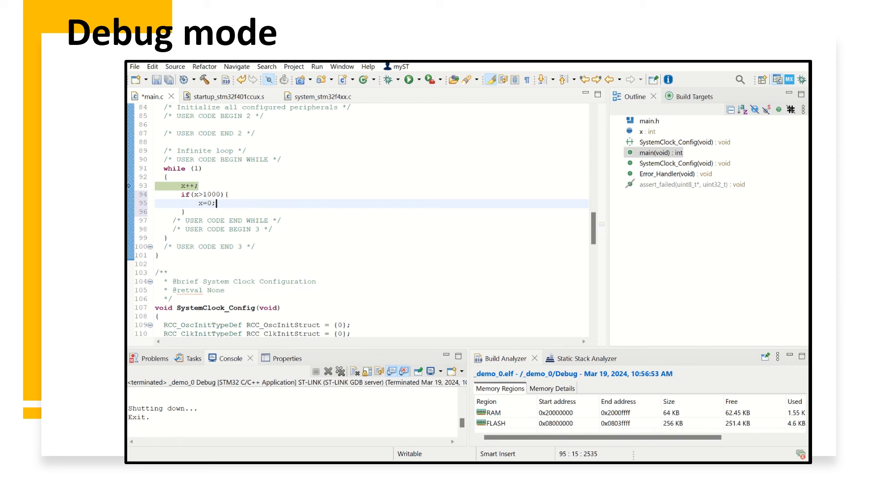
mouse_move(388, 80)
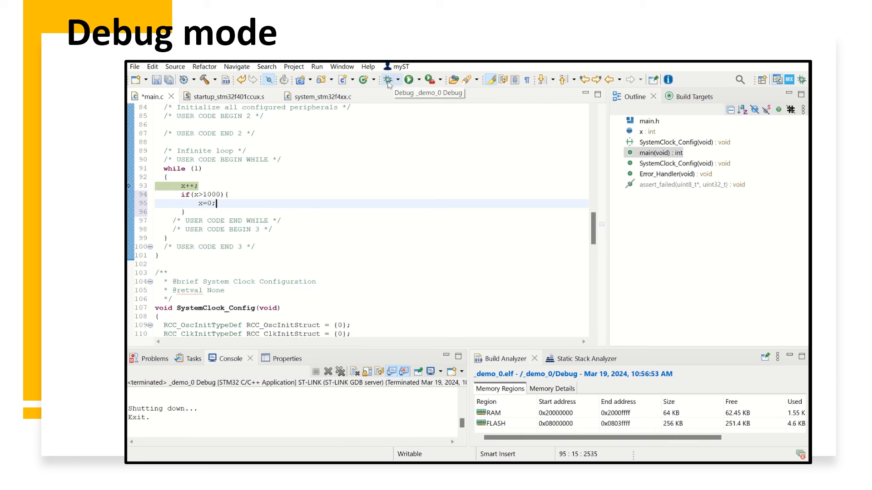
- Rebuild with 0 errors and relaunch debugging halted at HAL_Init(), still watching x
click(388, 80)
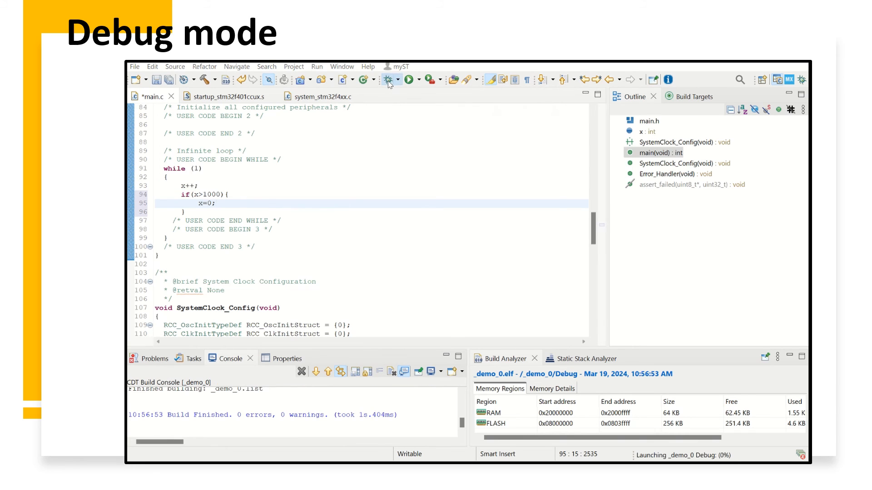
click(389, 80)
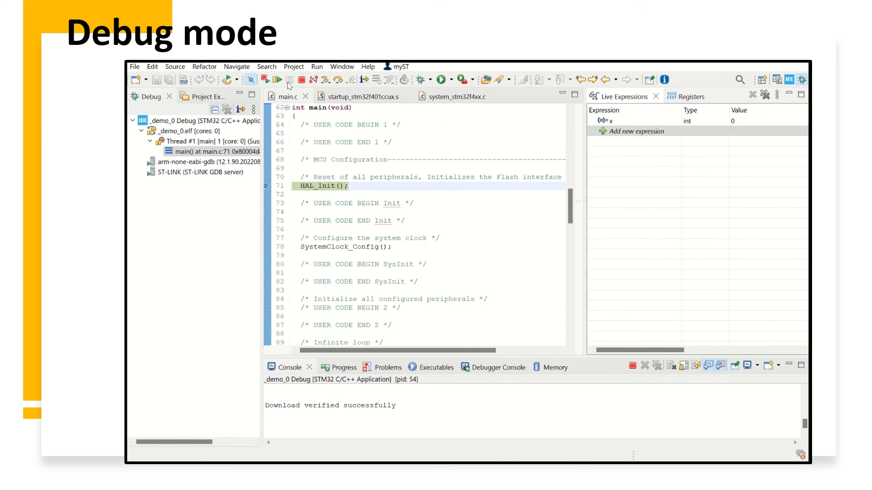
mouse_move(278, 80)
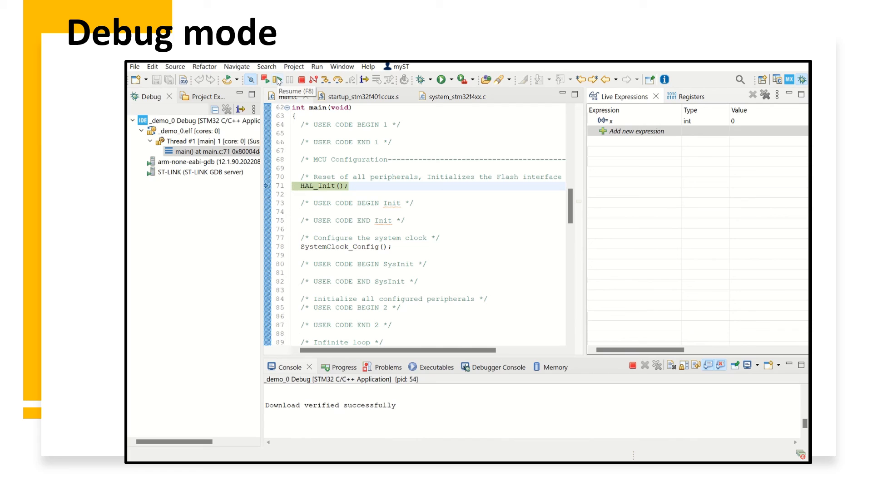
- Resume execution so x updates live, climbing and wrapping below 1000 (713, then 249)
click(277, 80)
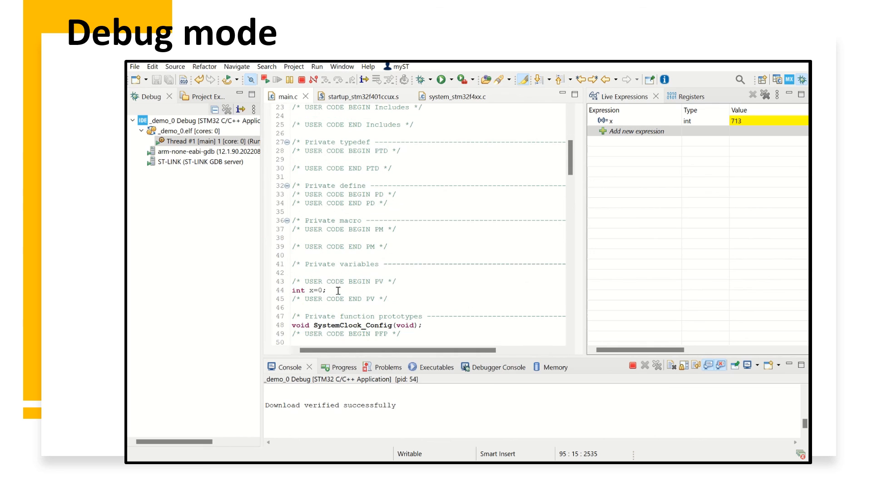
scroll(down, 3)
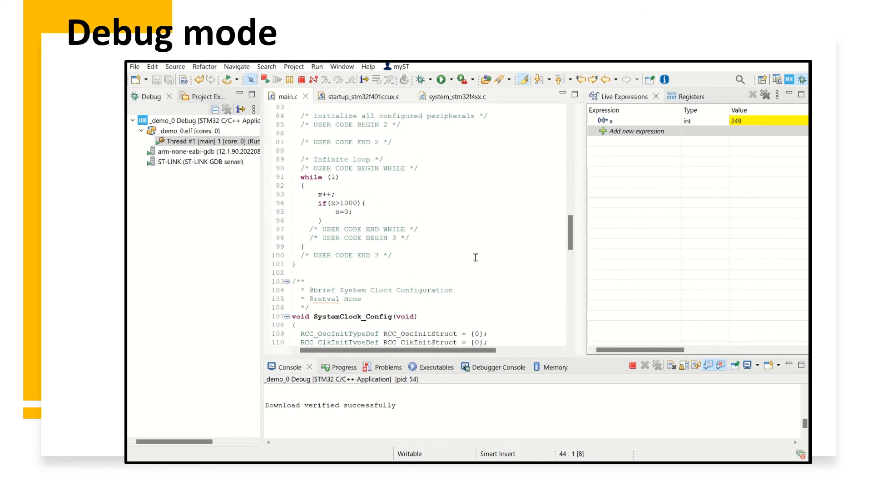